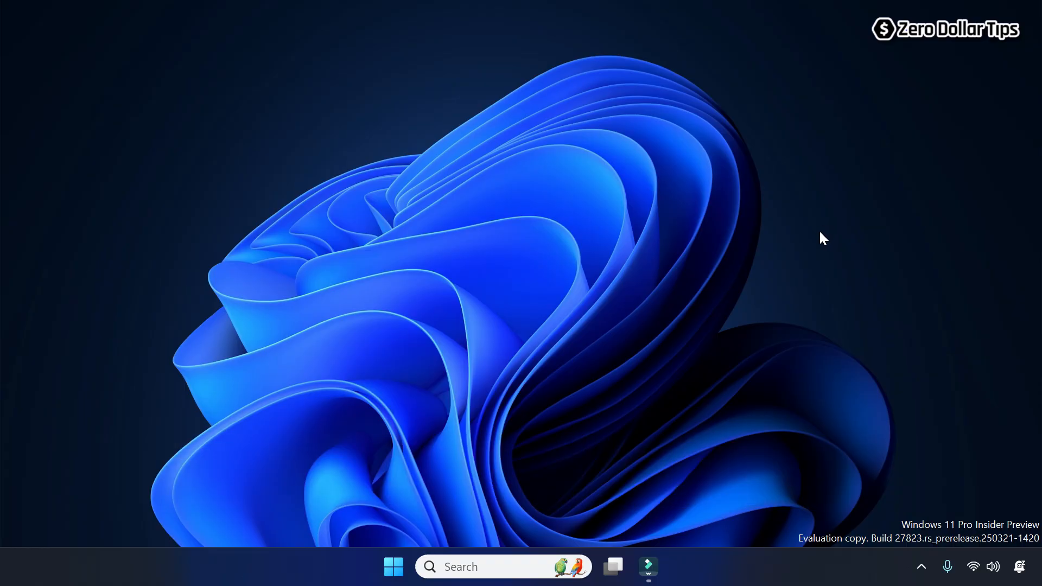
pyautogui.moveTo(396, 559)
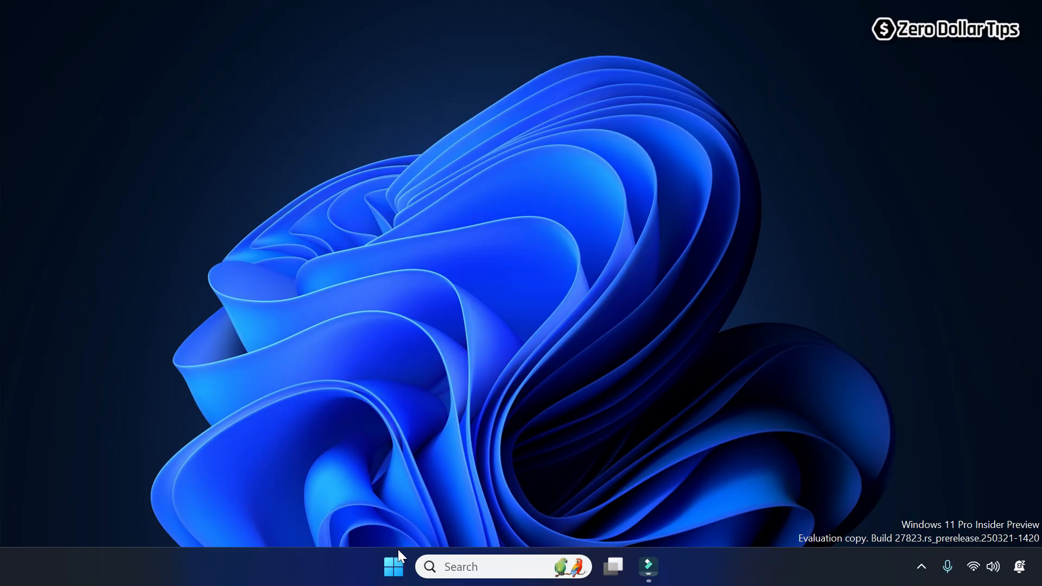
# Step: Navigate File Explorer to %localappdata% to open the AppData\Local folder
pyautogui.rightClick(393, 566)
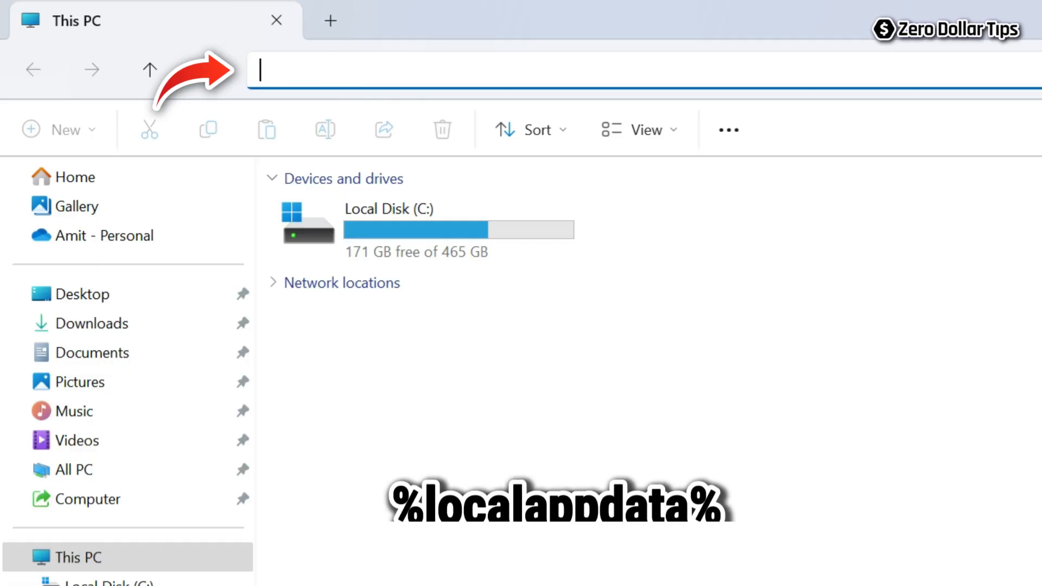
pyautogui.write('%')
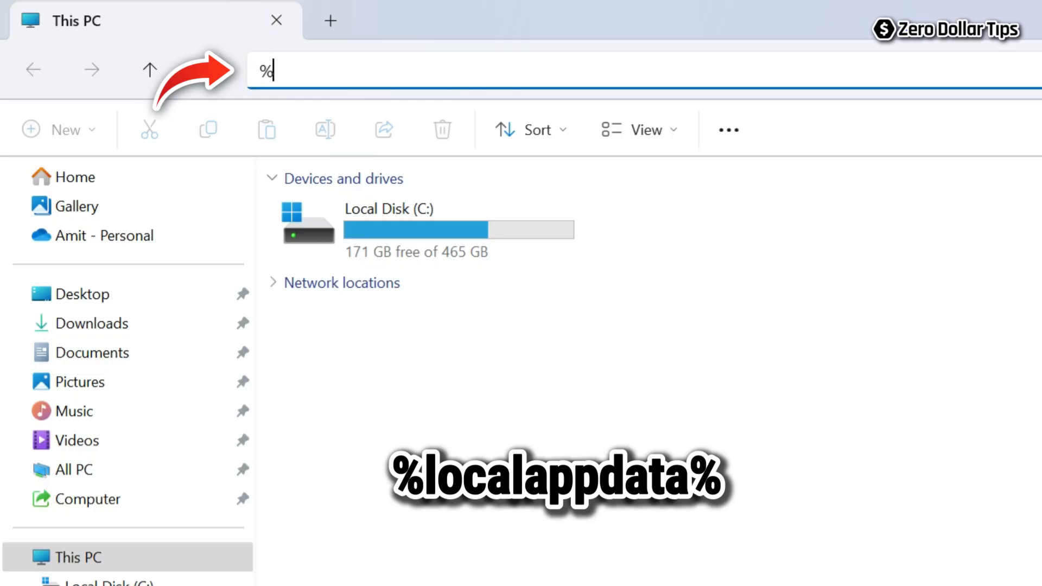
pyautogui.write('localapp')
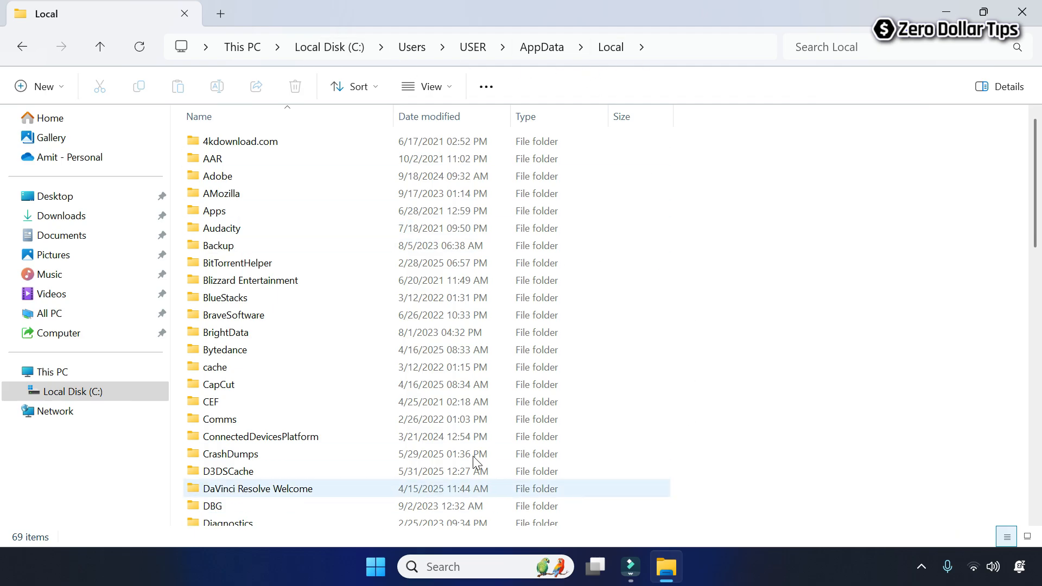
pyautogui.click(221, 228)
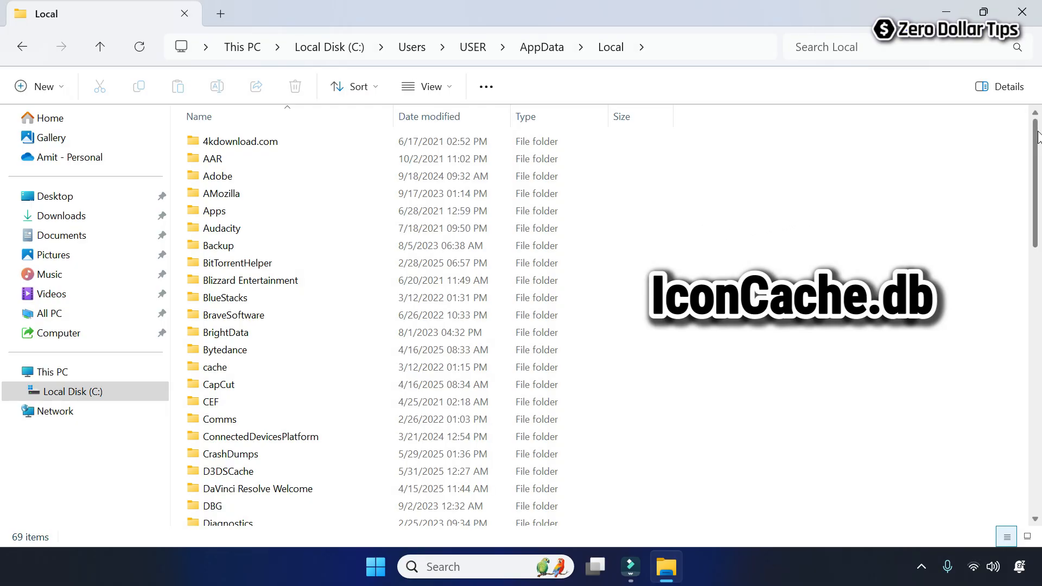
pyautogui.scroll(-3)
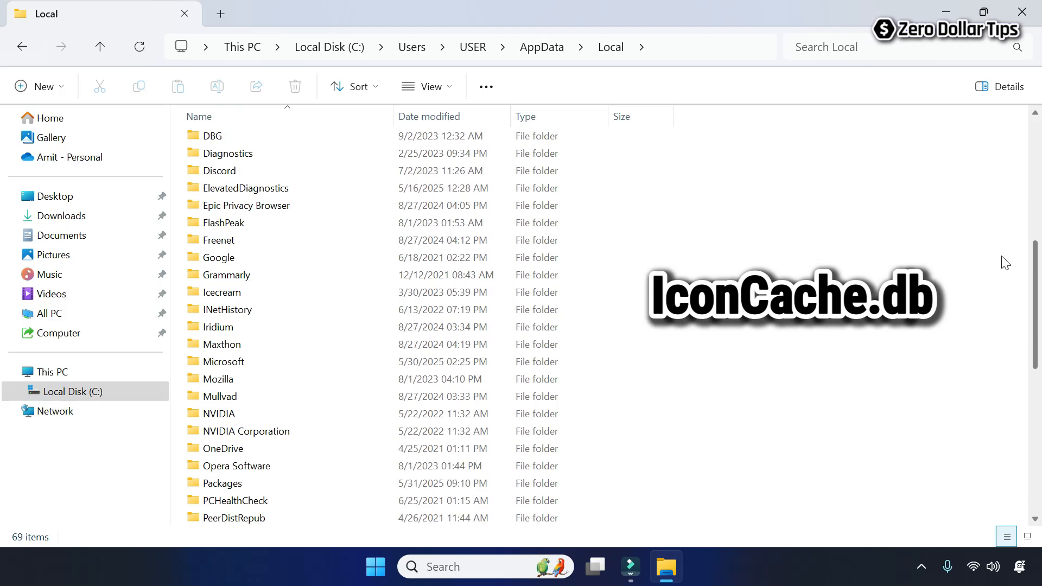
pyautogui.scroll(-3)
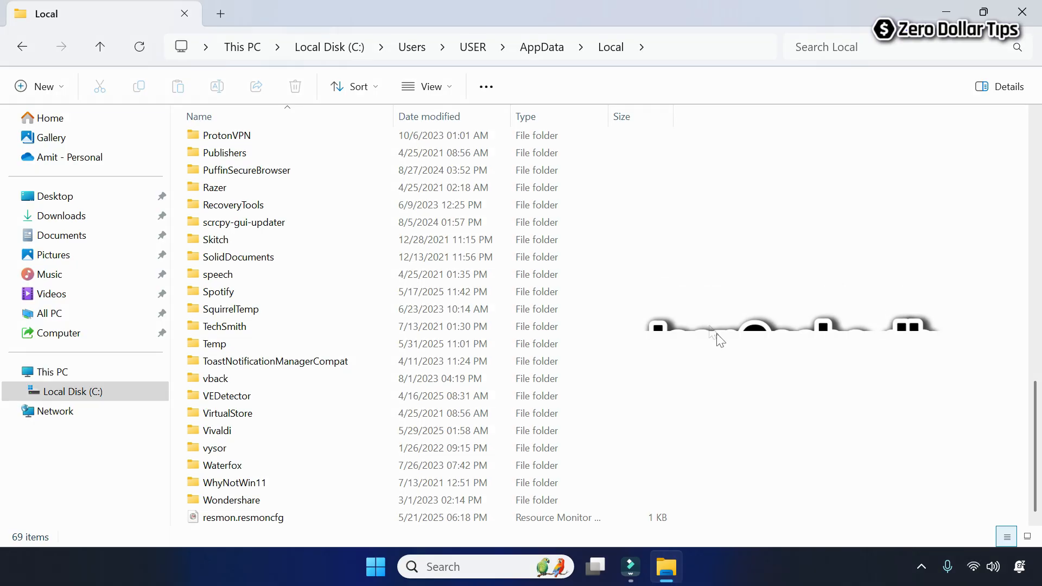
# Step: Turn on showing hidden items from the View > Show menu
pyautogui.click(431, 86)
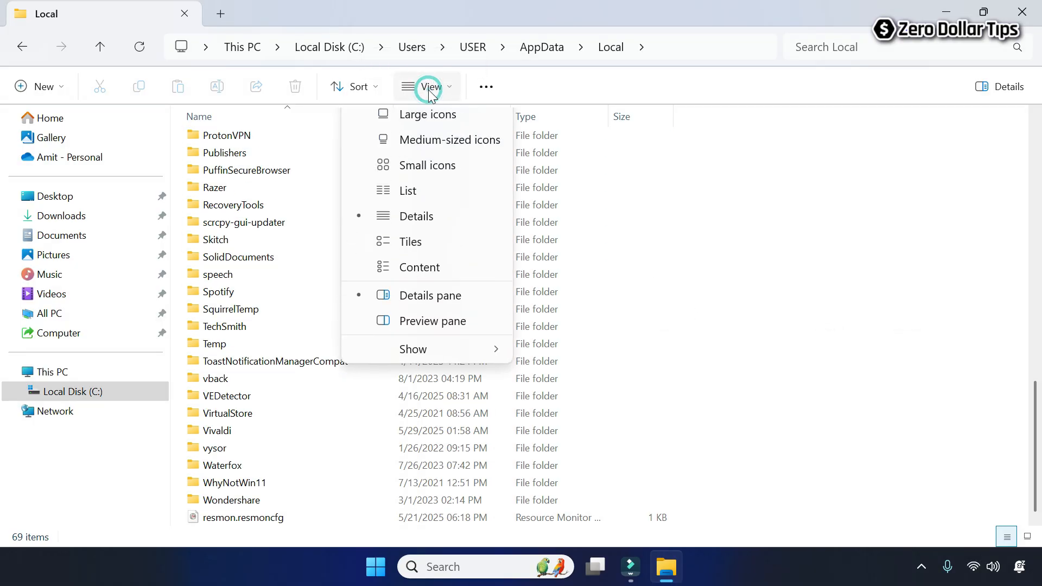
pyautogui.click(413, 386)
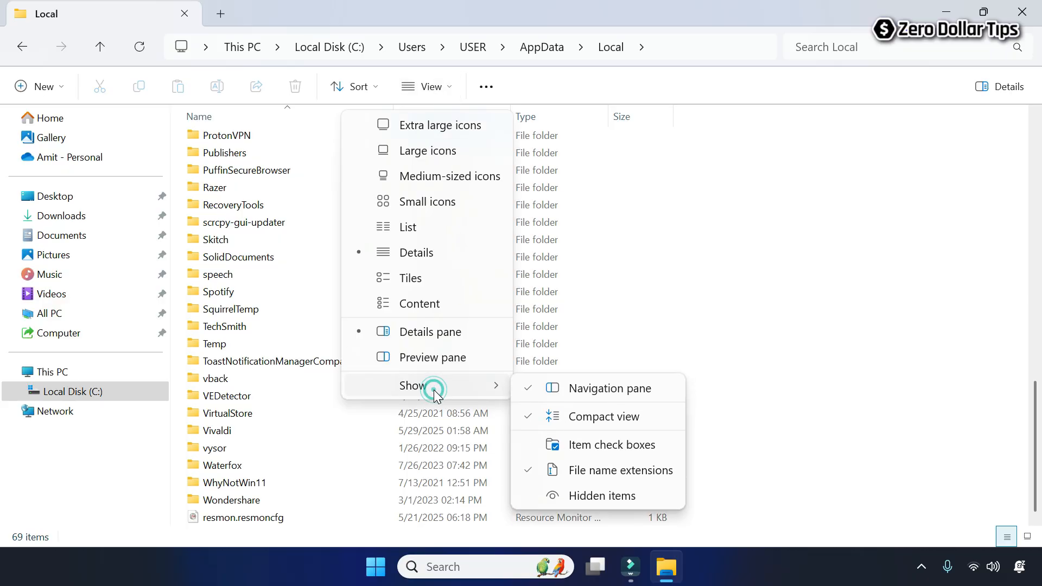
pyautogui.moveTo(600, 496)
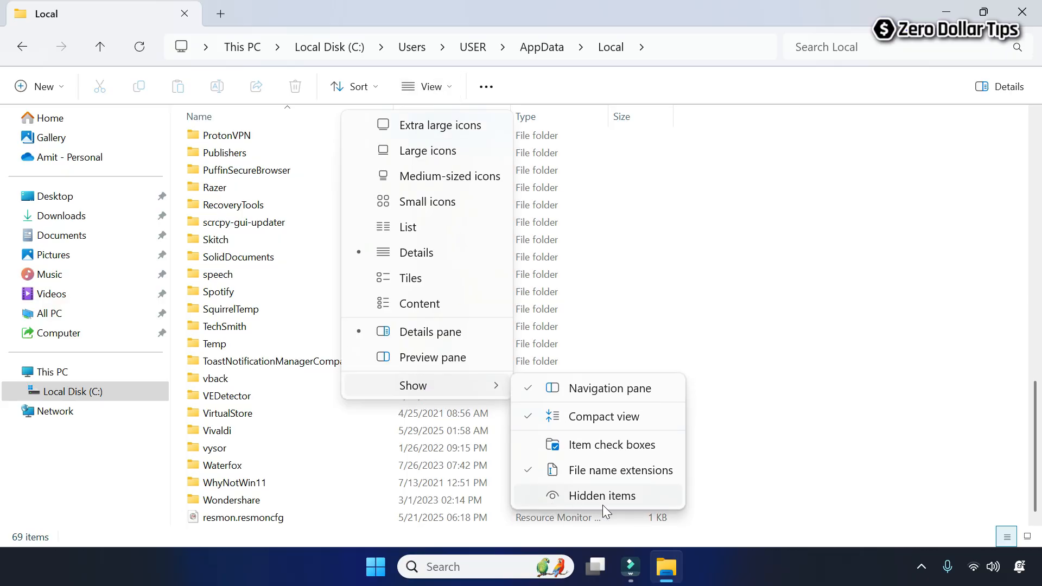
pyautogui.moveTo(601, 496)
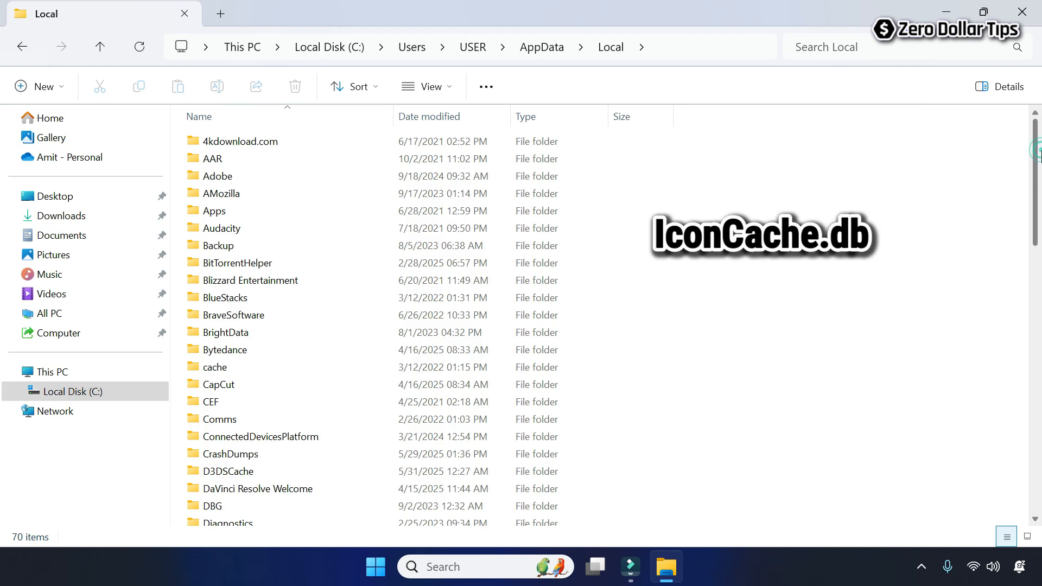
# Step: Scroll down to the 41 KB IconCache.db file, select it, and invoke permanent delete
pyautogui.scroll(-3)
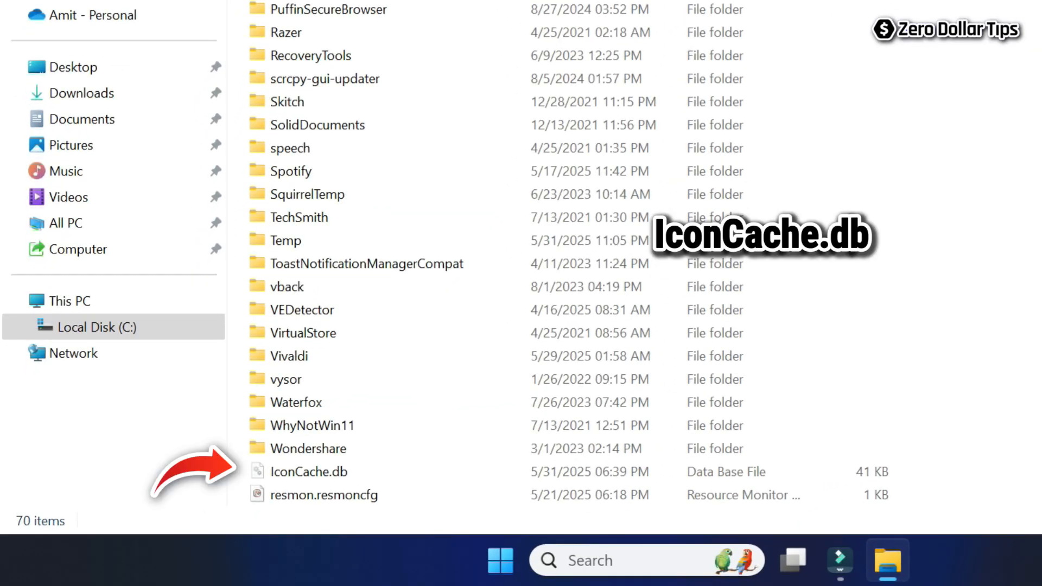
pyautogui.click(323, 494)
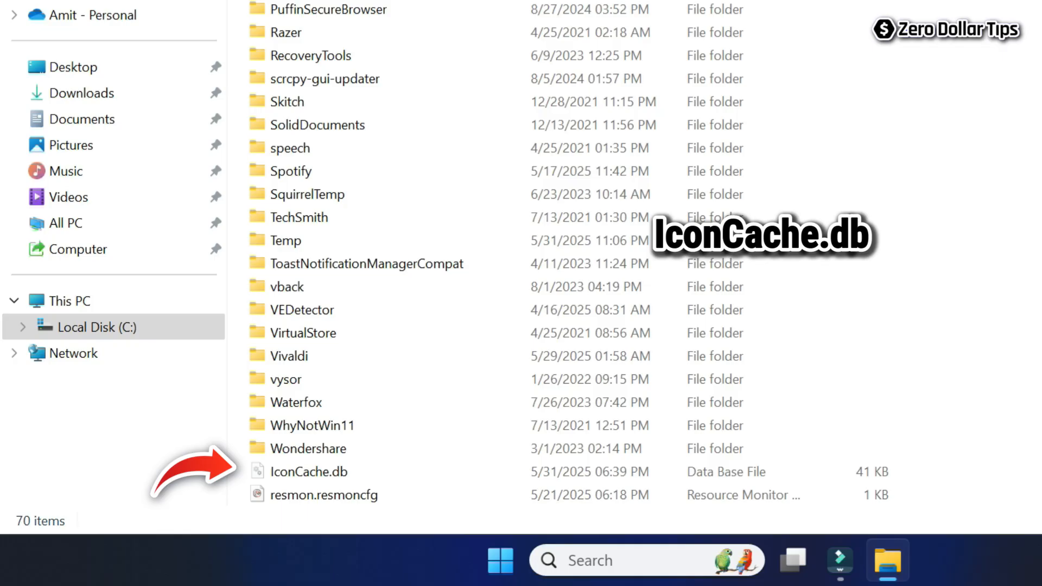
pyautogui.click(308, 471)
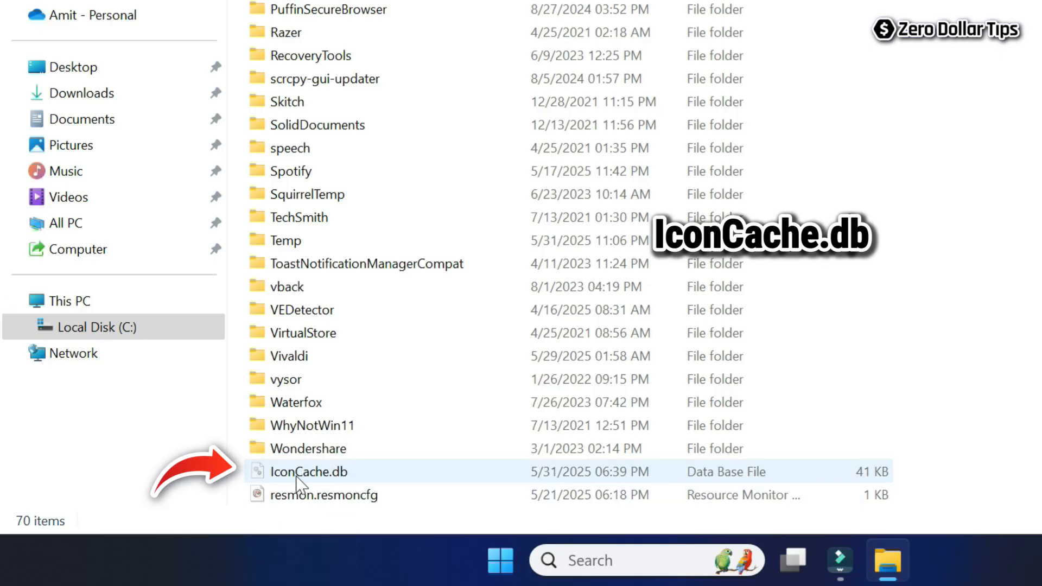
pyautogui.click(309, 471)
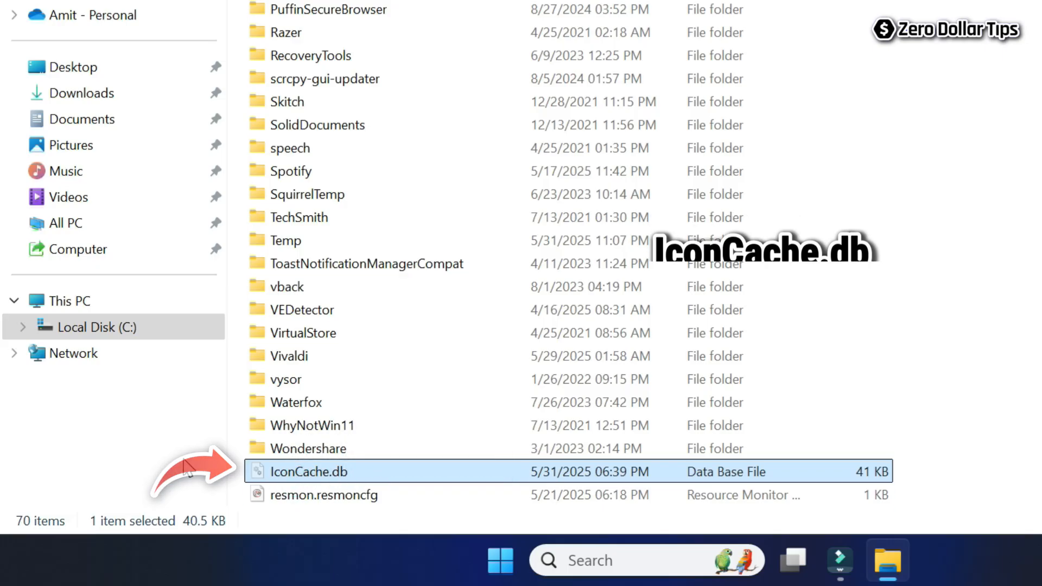
pyautogui.press('Shift+Delete')
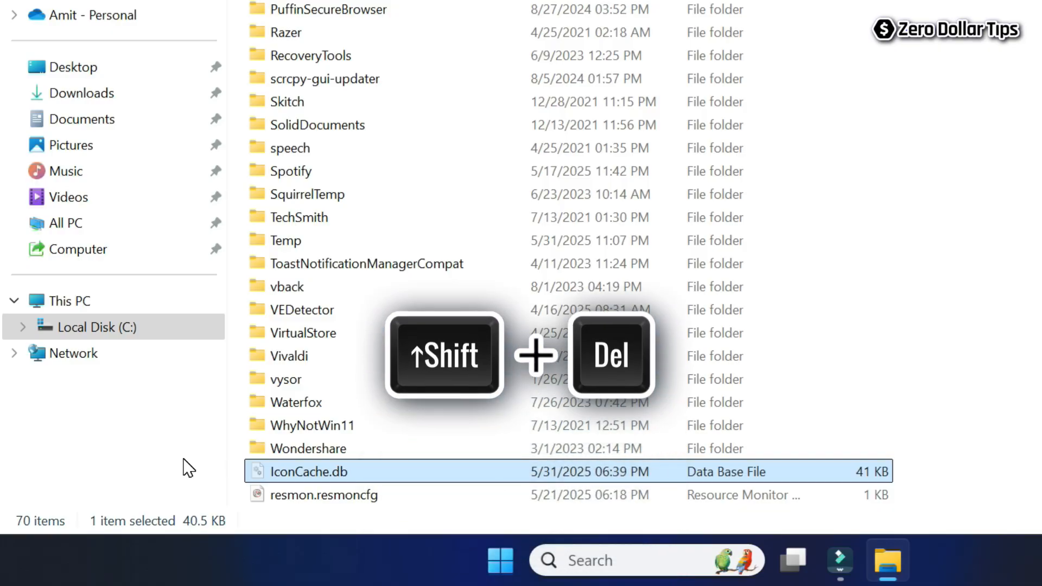
# Step: Confirm permanent deletion of IconCache.db, leaving 69 items in Local
pyautogui.press('shift+delete')
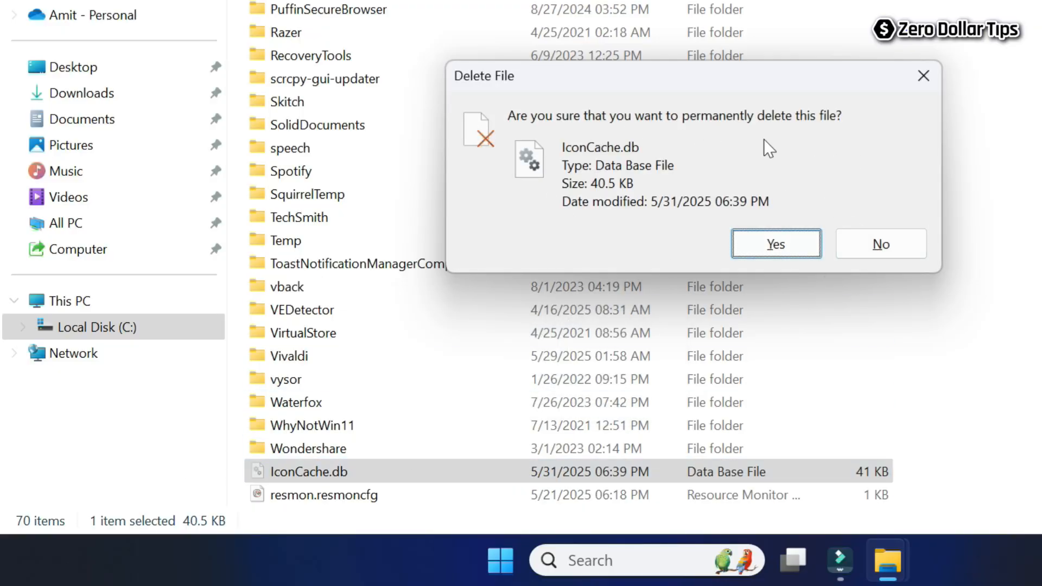
pyautogui.moveTo(741, 167)
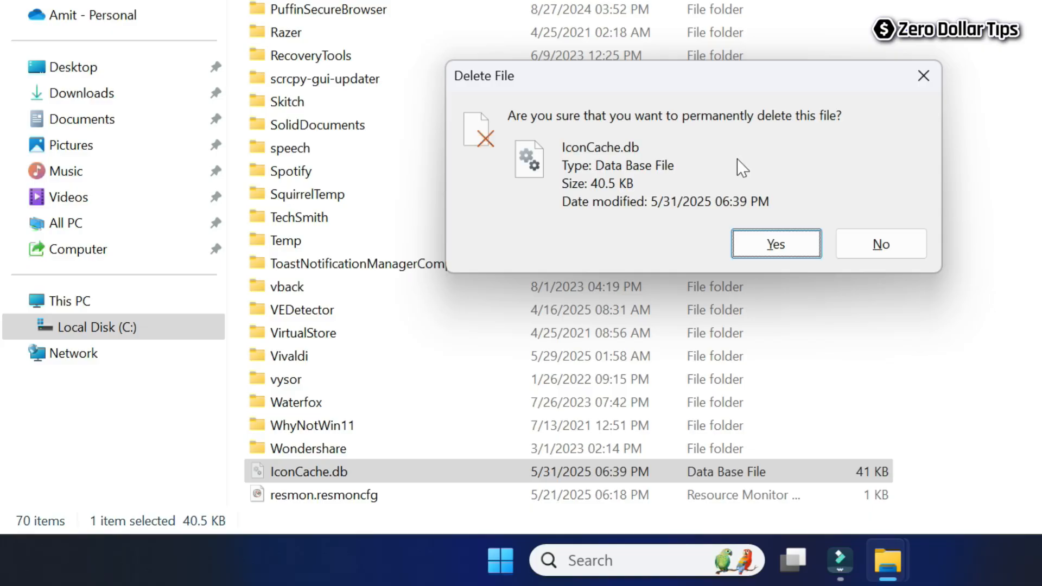
pyautogui.moveTo(731, 151)
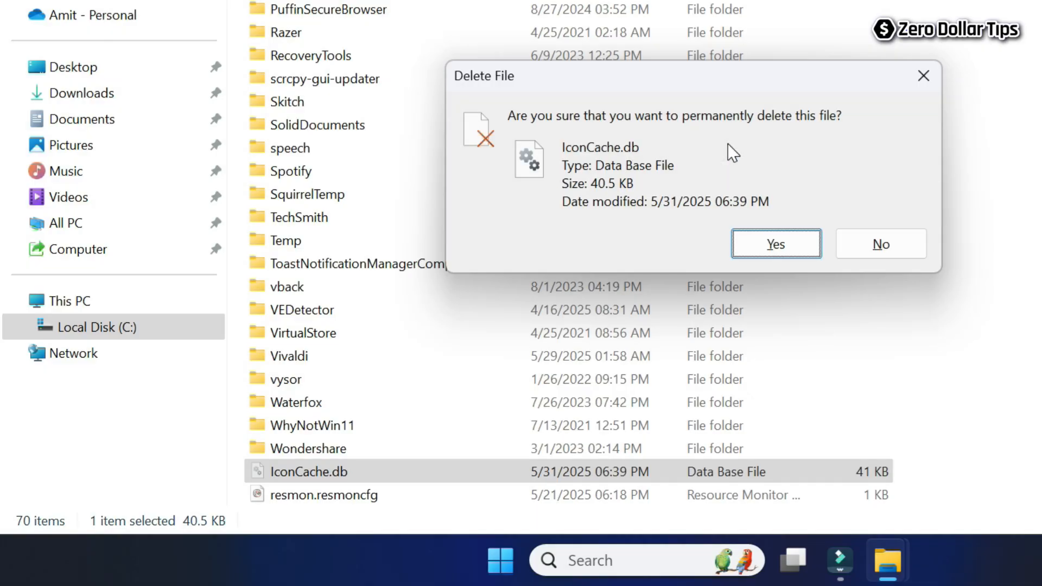
pyautogui.click(775, 243)
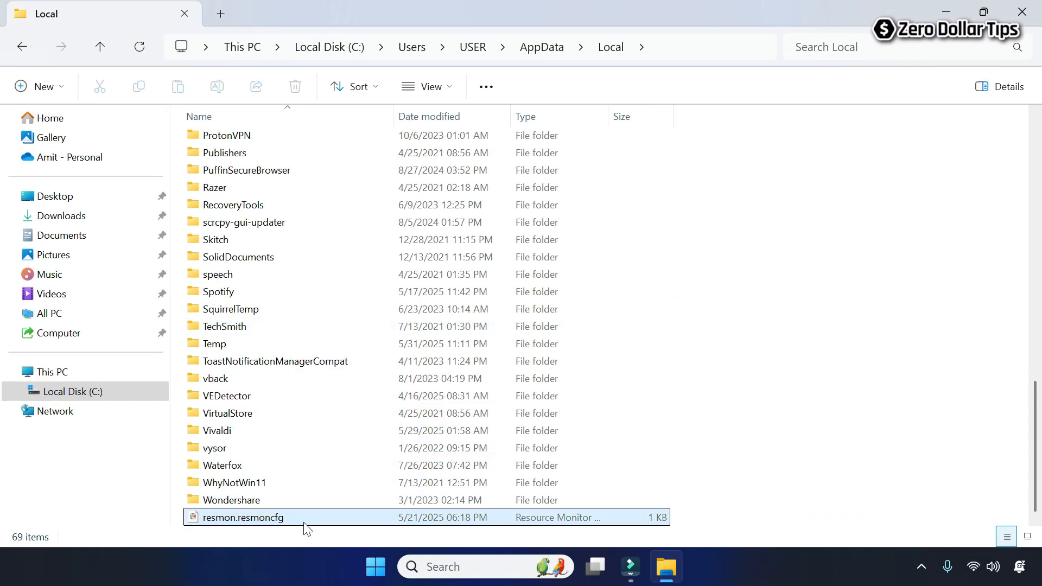
pyautogui.moveTo(287, 522)
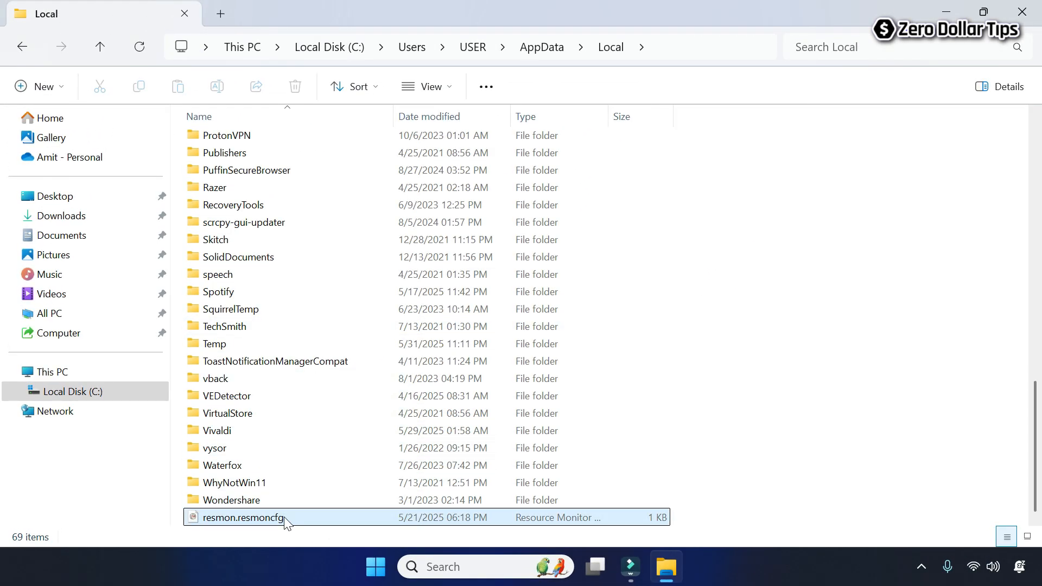
pyautogui.click(783, 328)
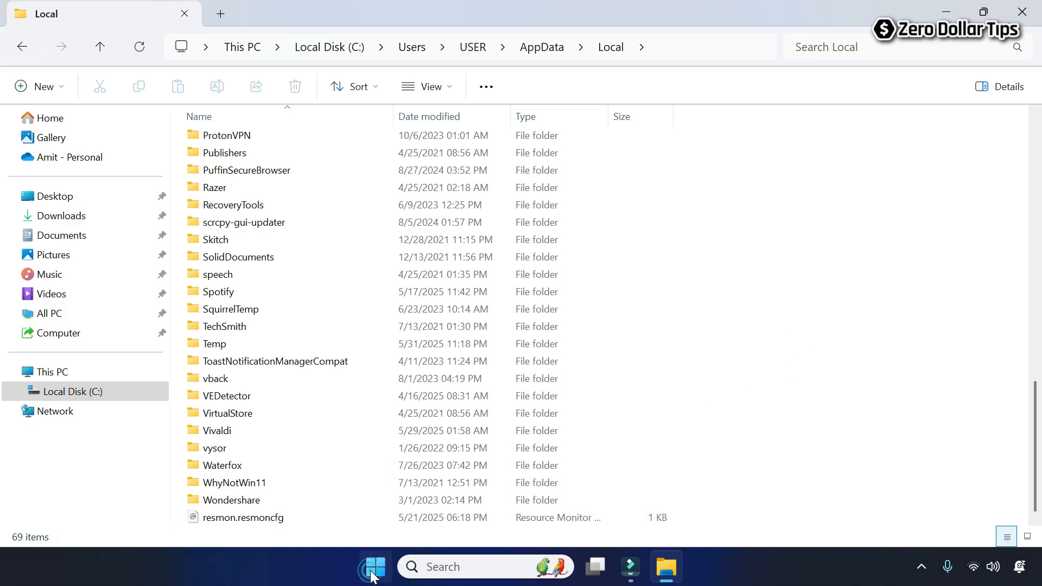
pyautogui.click(375, 567)
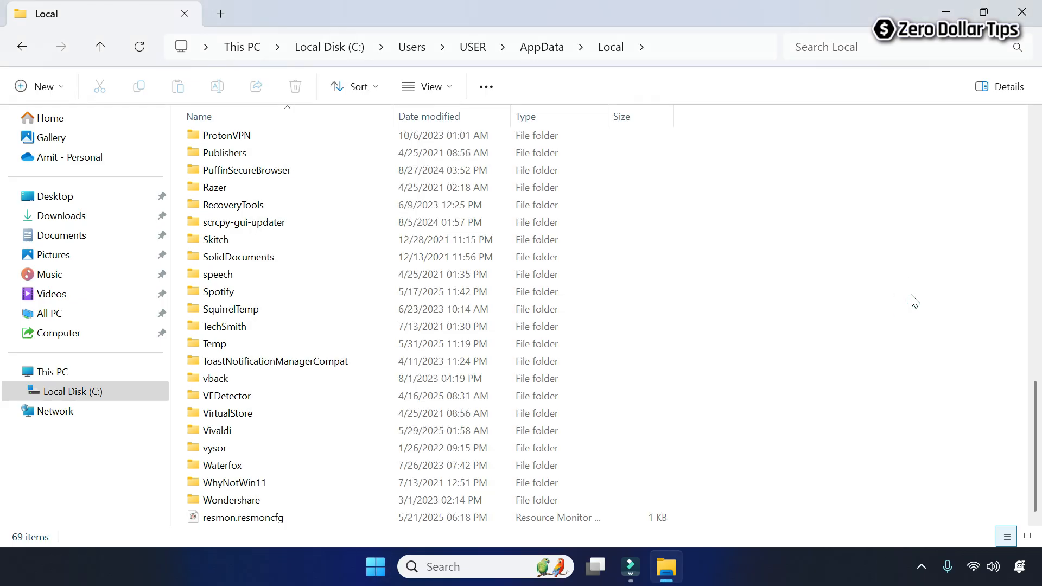
pyautogui.moveTo(977, 184)
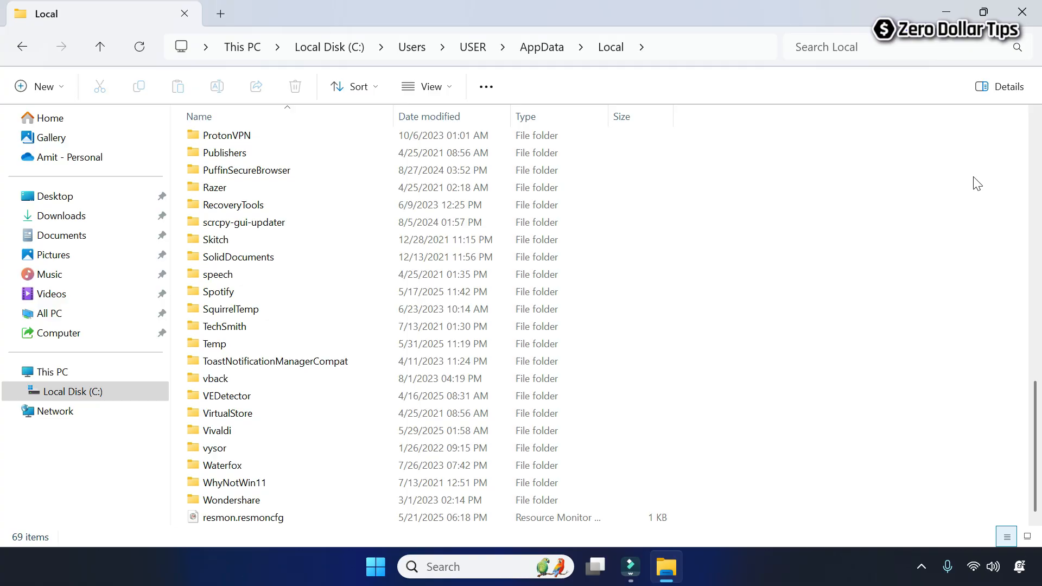